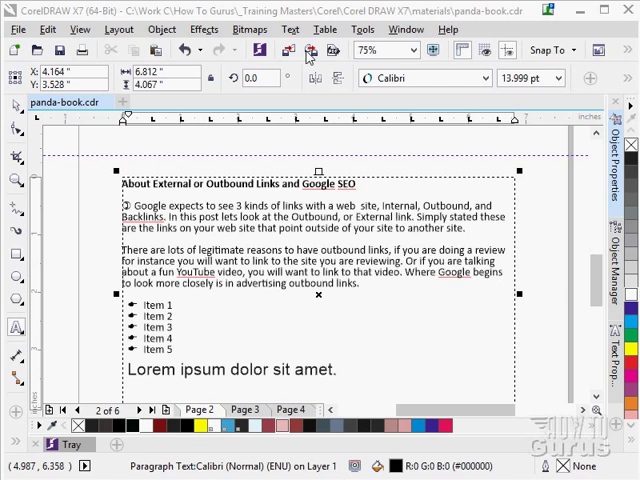
Open the Text menu and show the Writing Tools submenu for the paragraph text
left_click(291, 29)
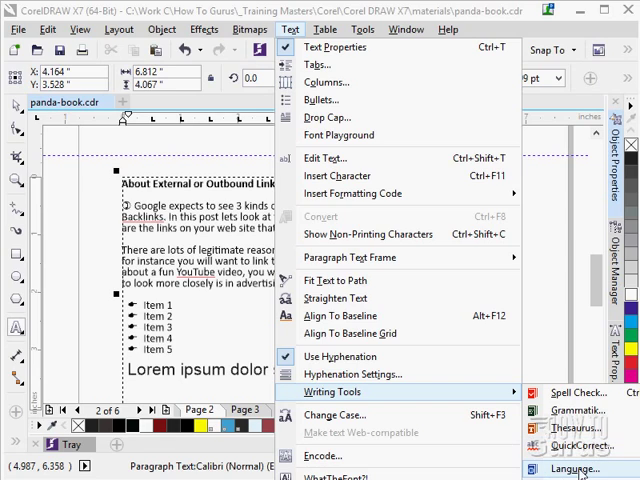
mouse_move(575, 469)
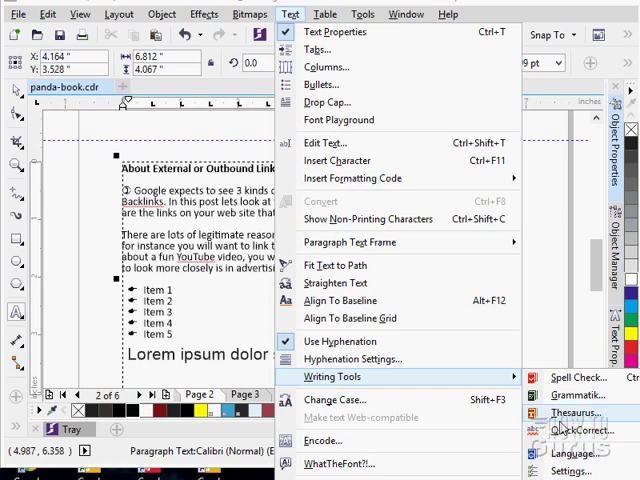
mouse_move(578, 377)
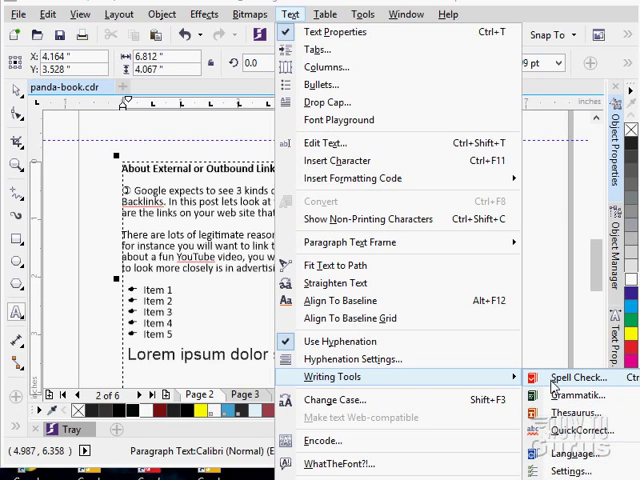
Spell check the paragraph text, skipping Lorem, ipsum and amet, and close the finished checker
left_click(580, 378)
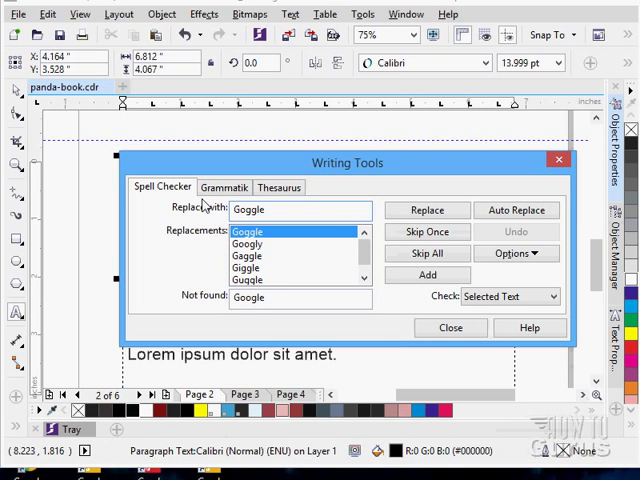
mouse_move(237, 270)
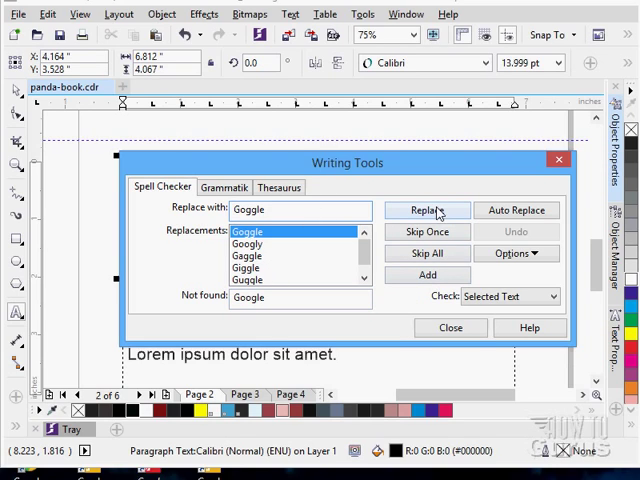
mouse_move(428, 275)
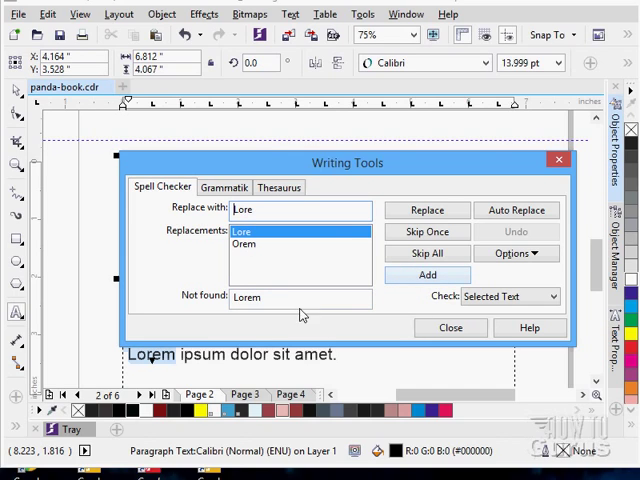
mouse_move(427, 253)
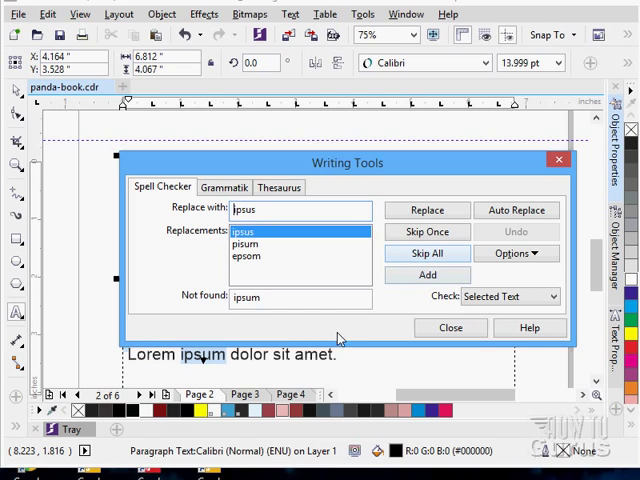
left_click(427, 253)
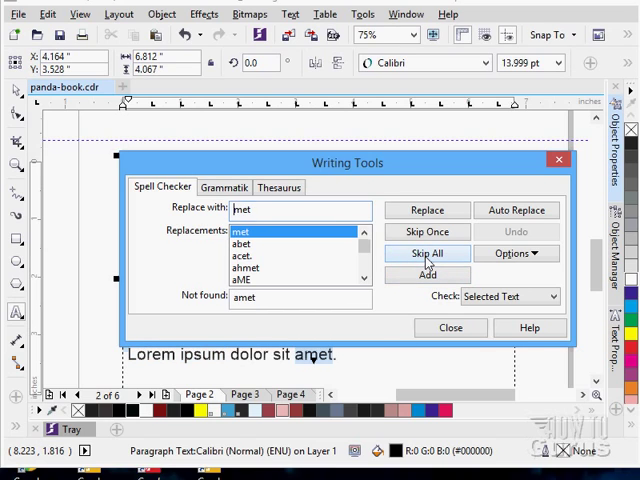
left_click(427, 253)
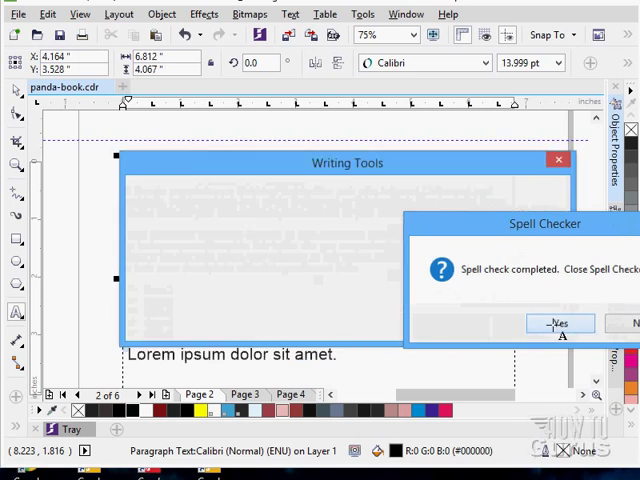
left_click(560, 323)
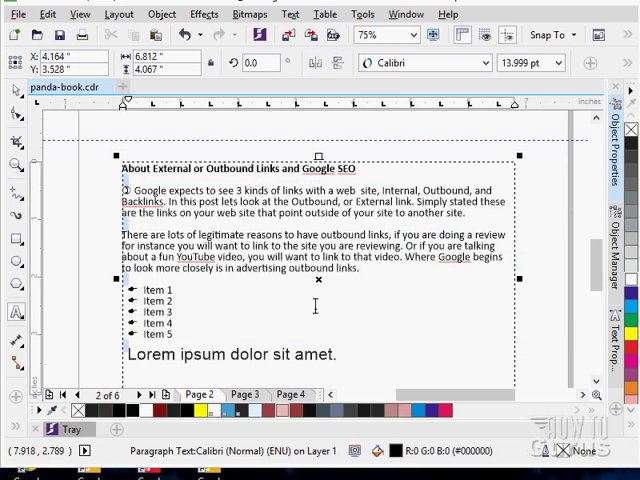
Run Grammatik to see the unbalanced-bracket flag, then switch to the Thesaurus
left_click(291, 13)
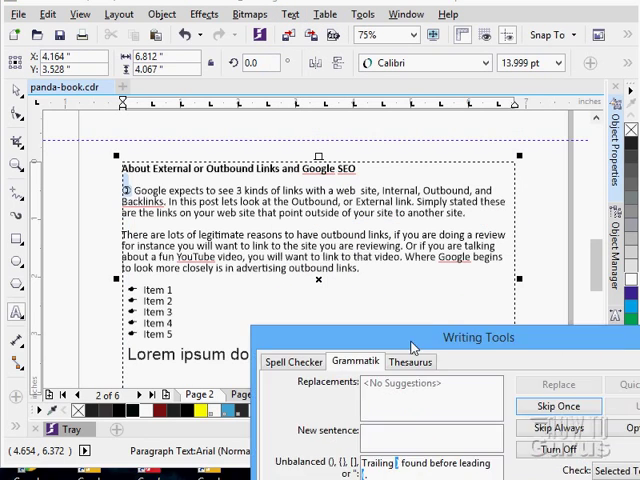
left_click_drag(478, 337, 340, 181)
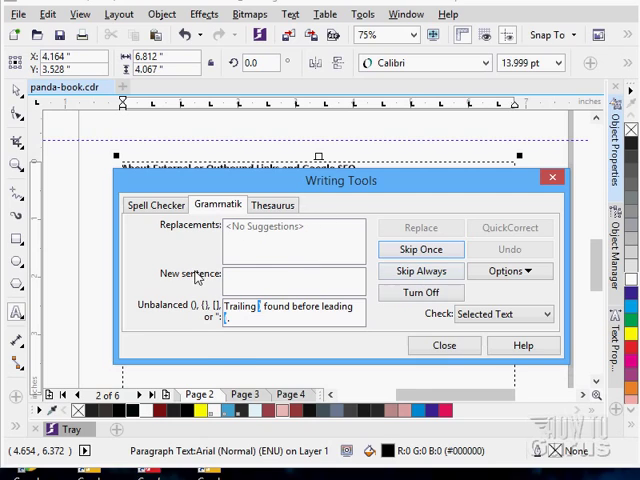
mouse_move(224, 342)
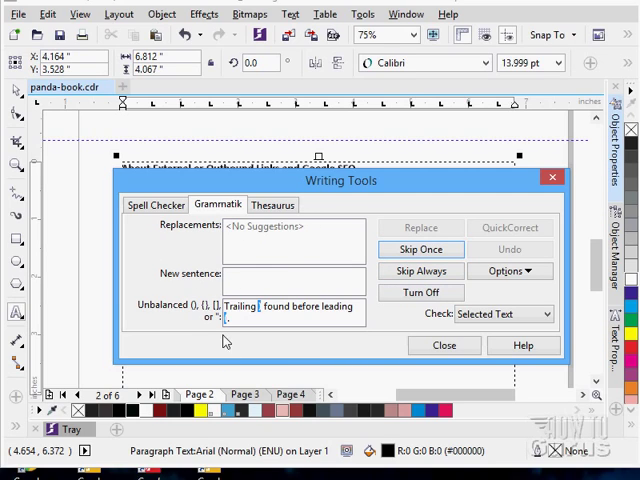
left_click(273, 204)
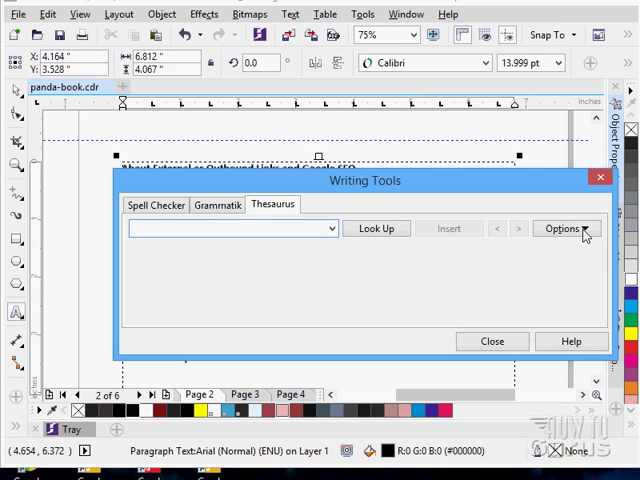
Look over the empty Thesaurus and close the Writing Tools dialog
left_click(566, 228)
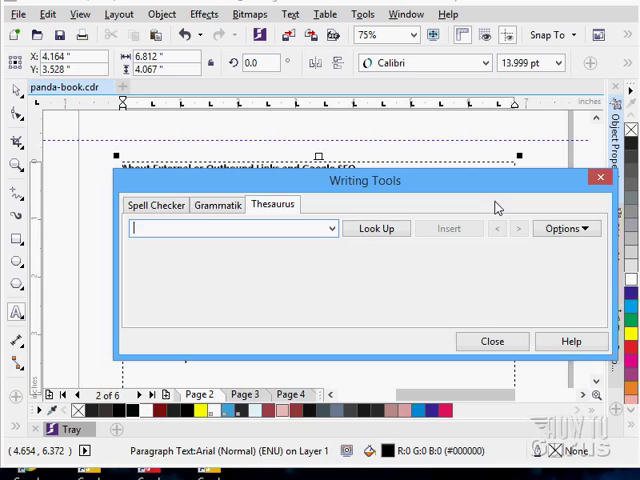
mouse_move(447, 202)
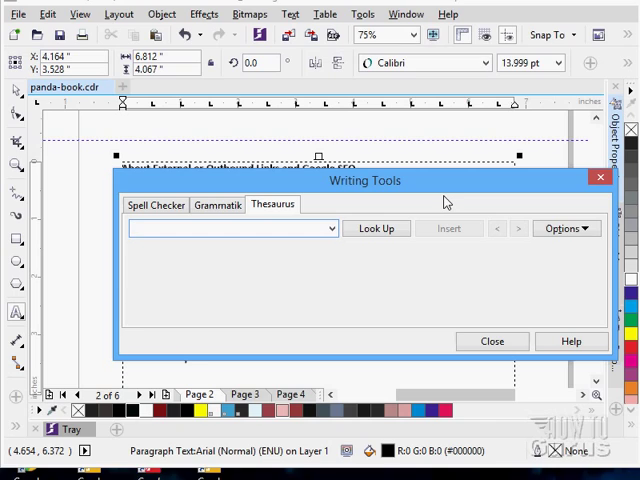
mouse_move(457, 246)
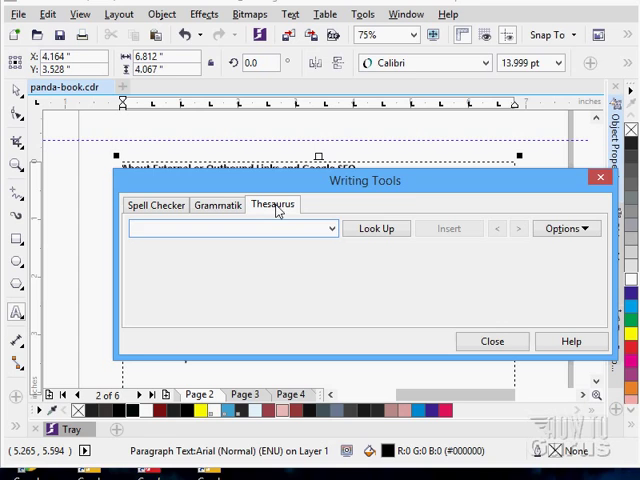
left_click(491, 341)
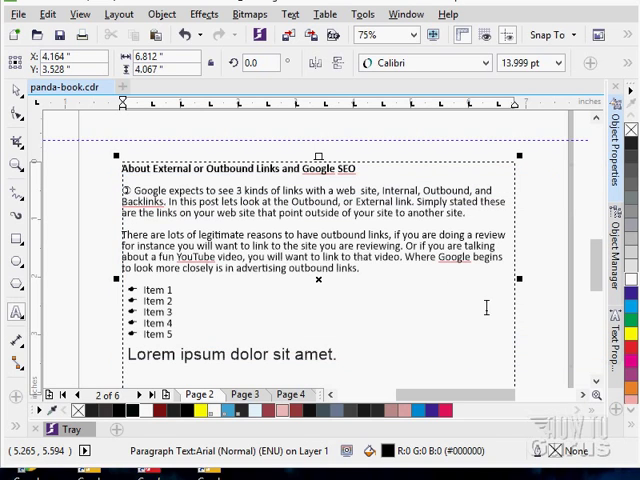
left_click(290, 14)
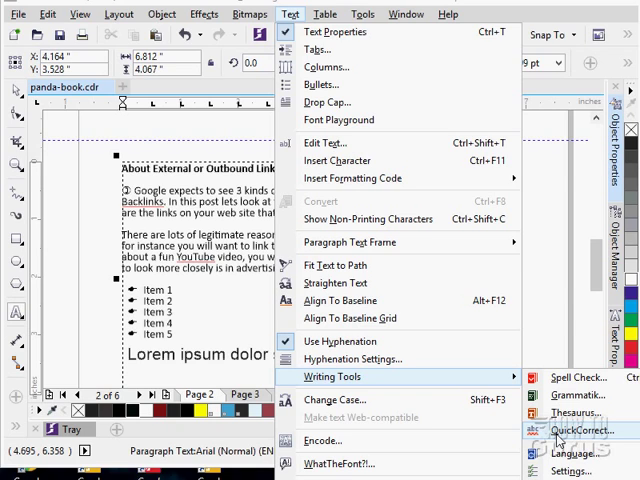
left_click(571, 452)
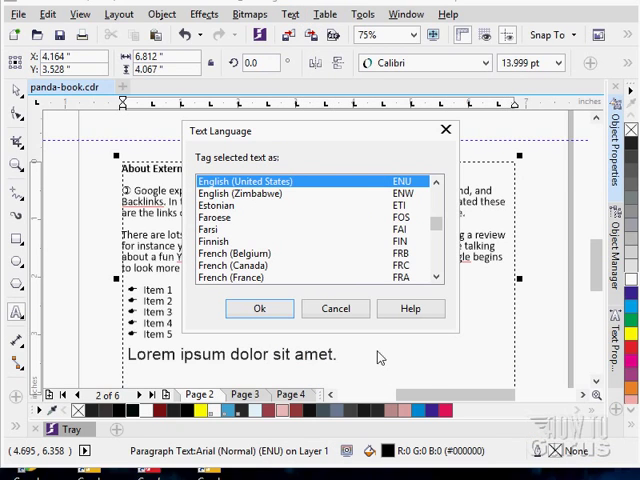
mouse_move(306, 292)
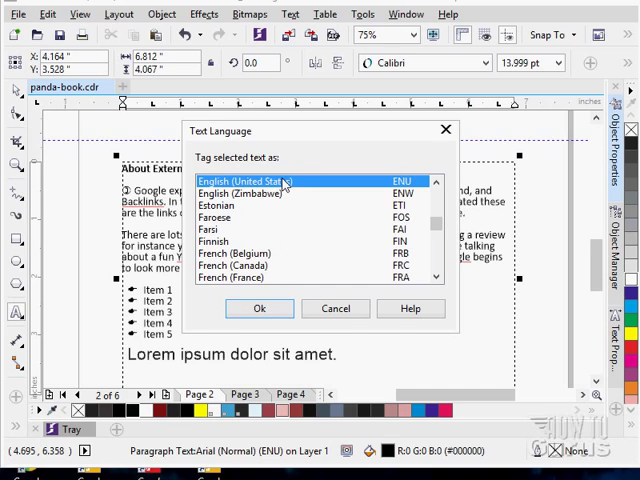
left_click(259, 308)
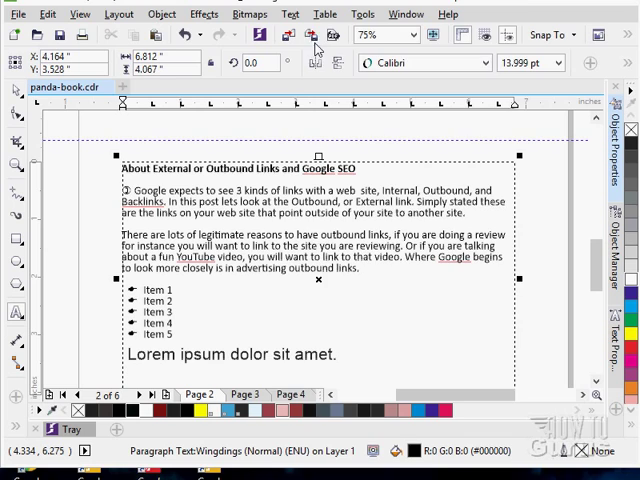
Open Options on the Text > Spelling page from Writing Tools > Settings
left_click(290, 14)
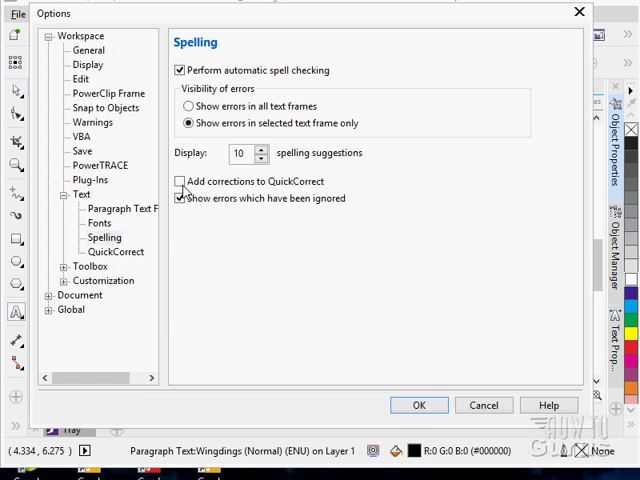
mouse_move(265, 235)
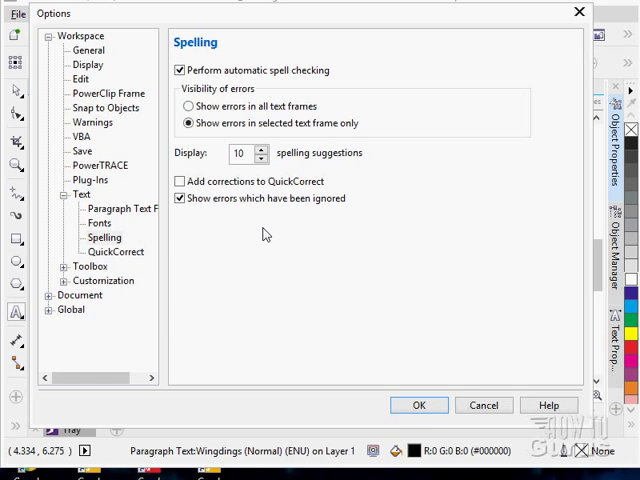
Browse the QuickCorrect options and replacement text list, then cancel without changes
left_click(116, 251)
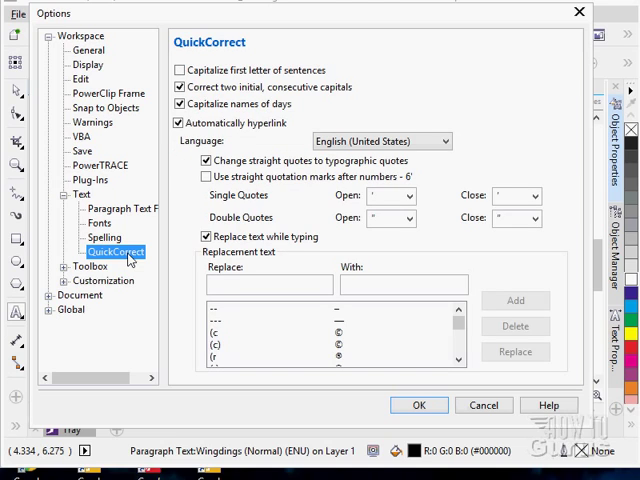
mouse_move(257, 265)
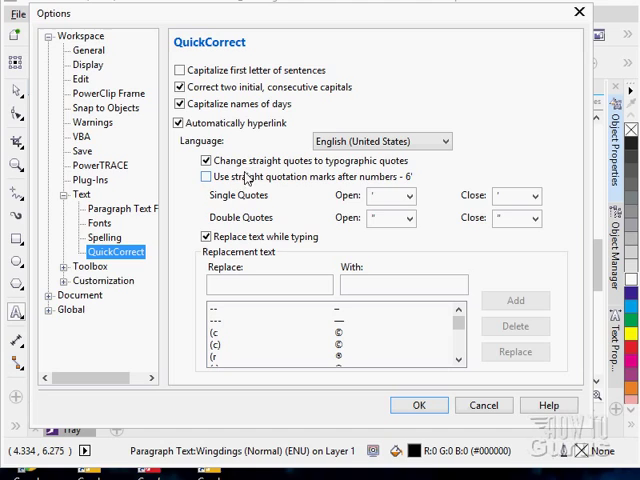
mouse_move(252, 135)
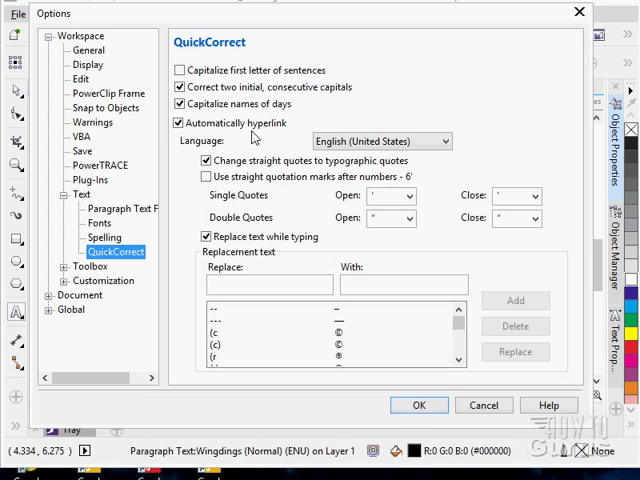
left_click(268, 284)
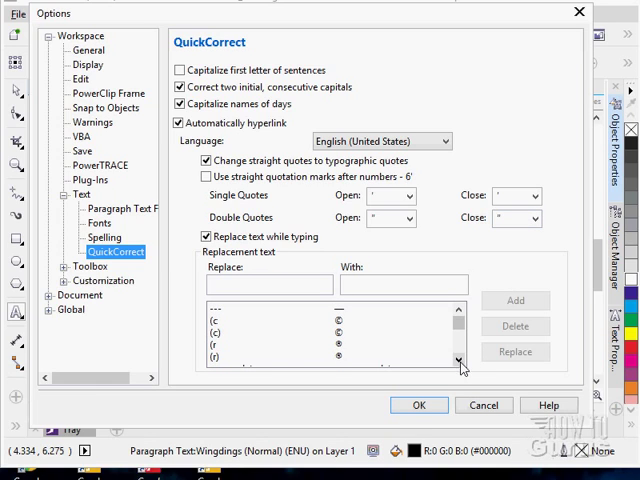
mouse_move(343, 343)
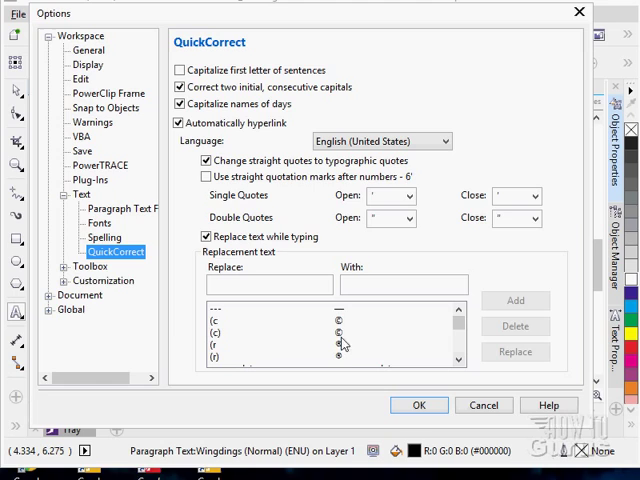
mouse_move(322, 323)
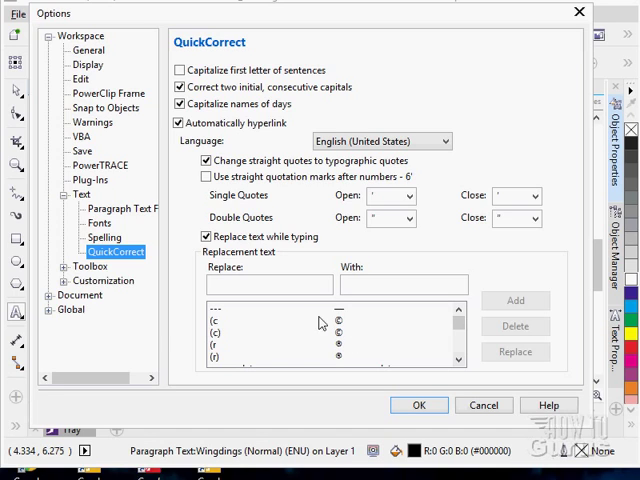
mouse_move(227, 332)
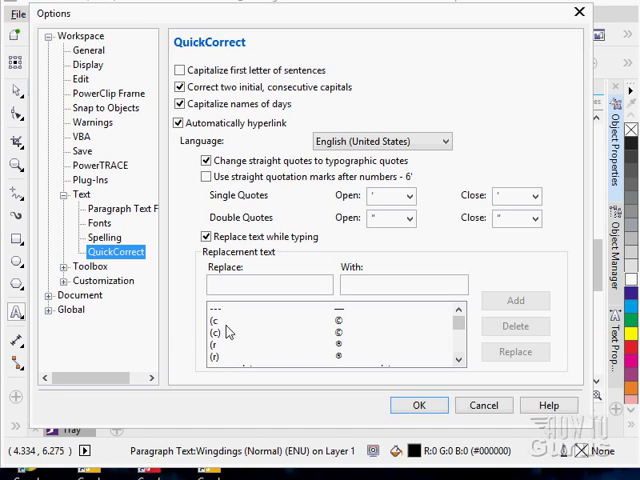
mouse_move(370, 365)
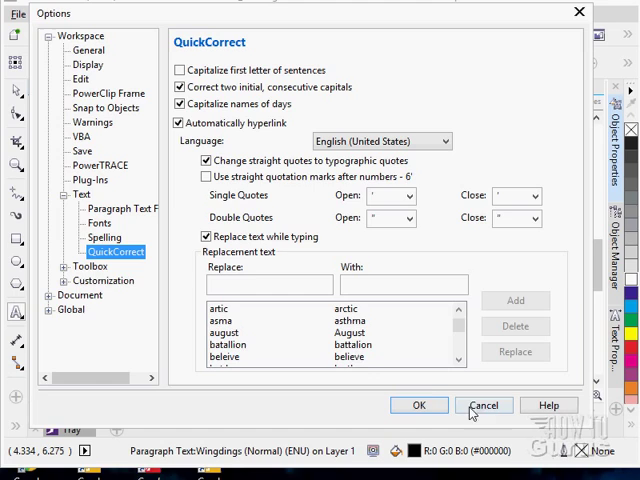
mouse_move(125, 263)
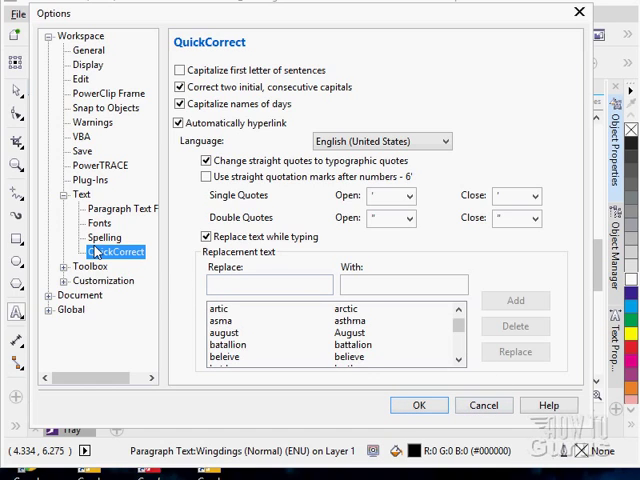
left_click(419, 405)
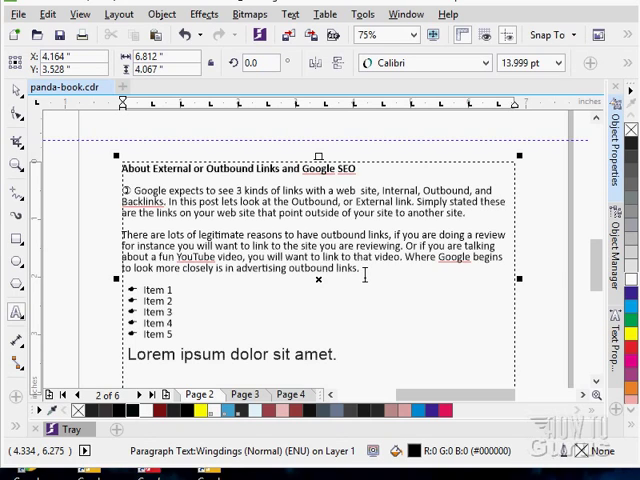
left_click(290, 13)
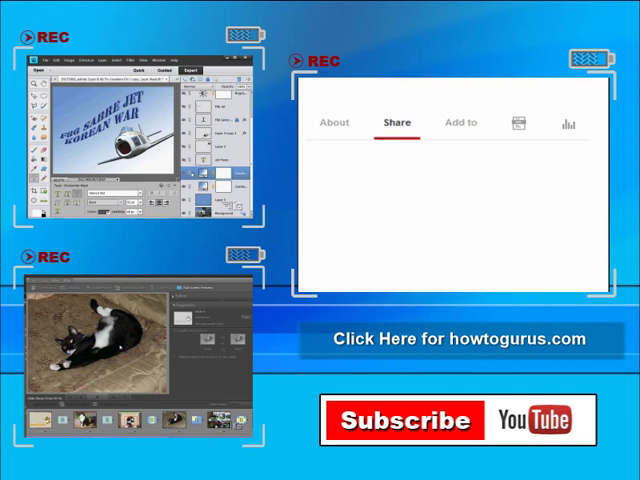
left_click(397, 122)
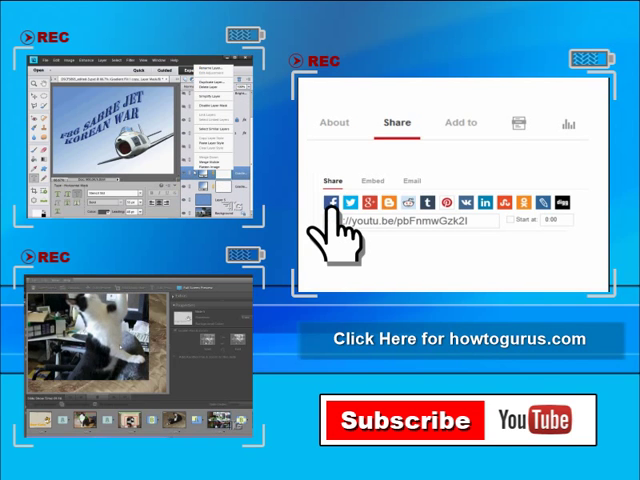